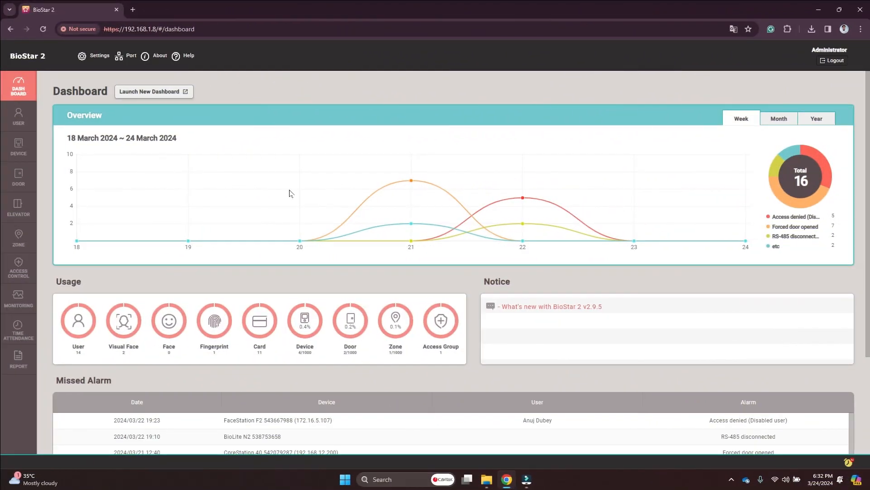
View the About information showing version 2.9.5.29 and the Professional access control license
{"action": "left_click", "coordinate": [159, 55]}
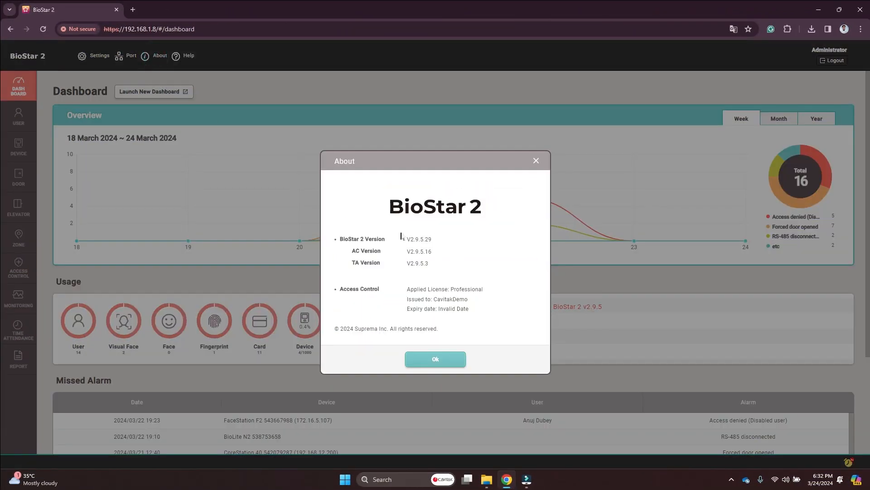
{"action": "mouse_move", "coordinate": [418, 226]}
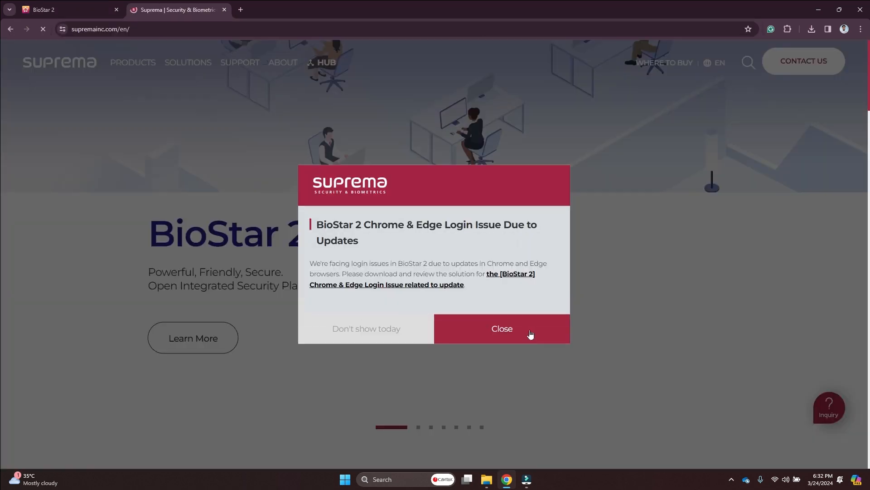
Dismiss the announcement and reach the BioStar 2 Access Control package download page
{"action": "left_click", "coordinate": [502, 329]}
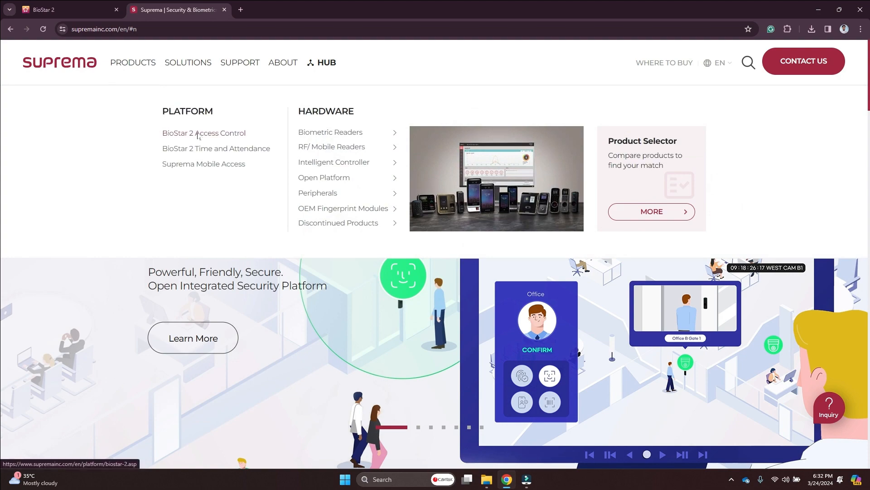
{"action": "left_click", "coordinate": [204, 133]}
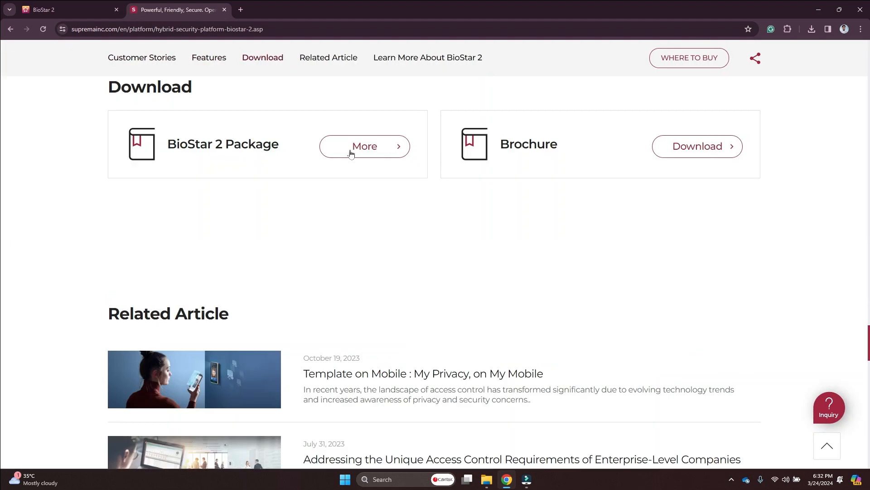
{"action": "left_click", "coordinate": [364, 146]}
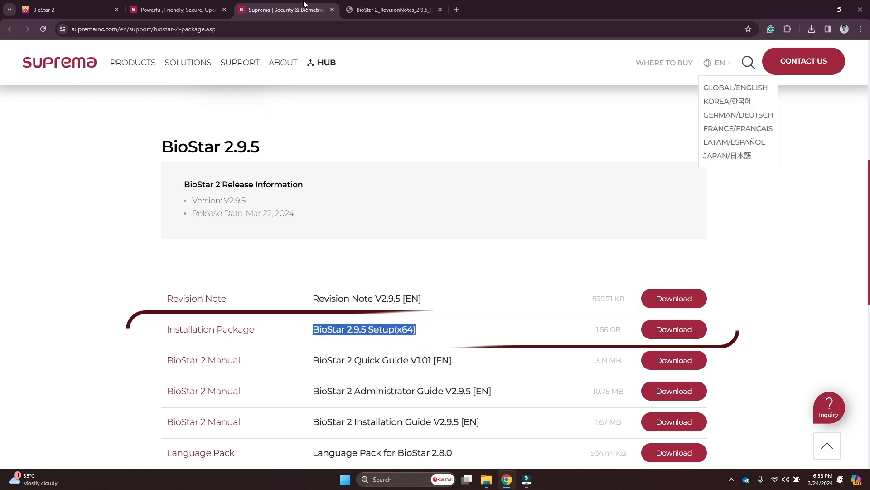
{"action": "left_click", "coordinate": [674, 329]}
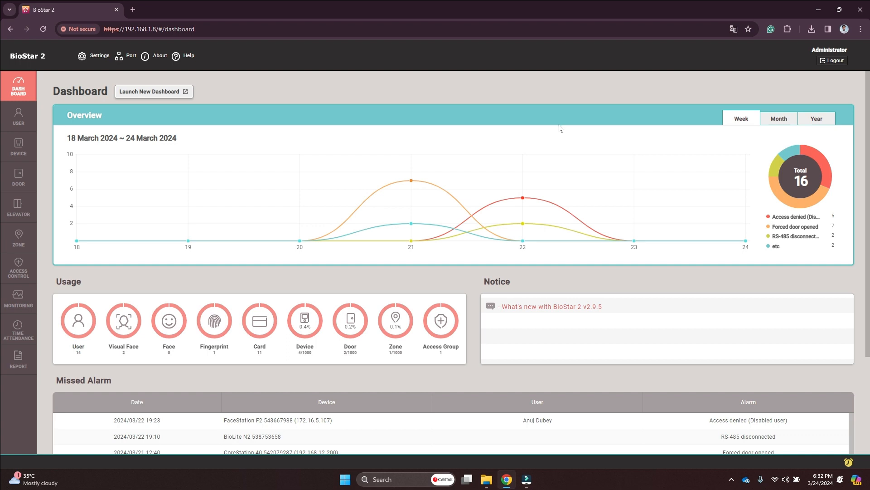
{"action": "mouse_move", "coordinate": [394, 233]}
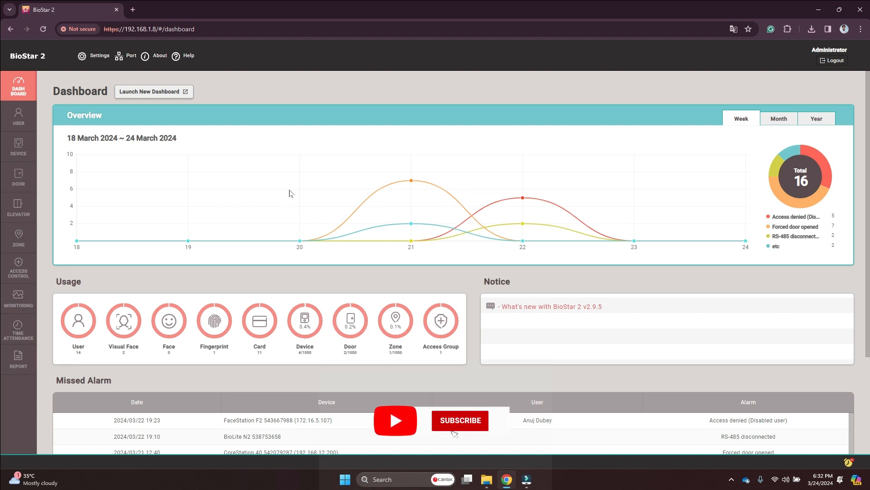
{"action": "left_click", "coordinate": [460, 420]}
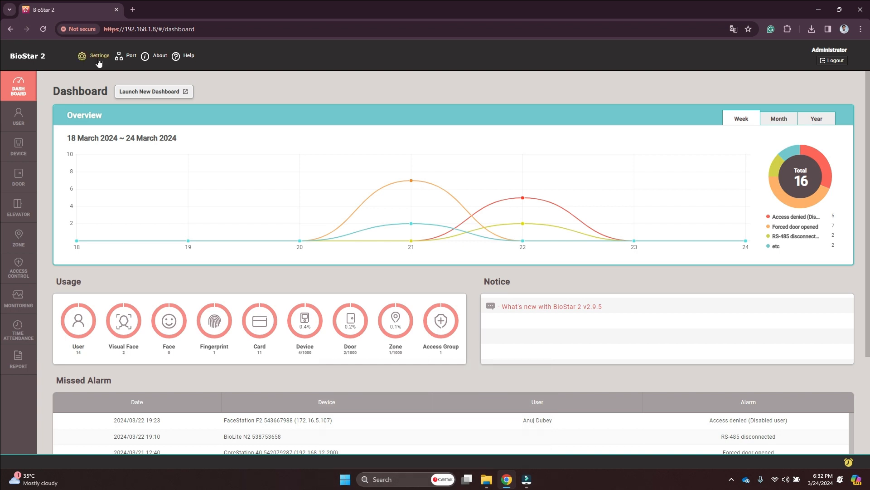
{"action": "left_click", "coordinate": [160, 55]}
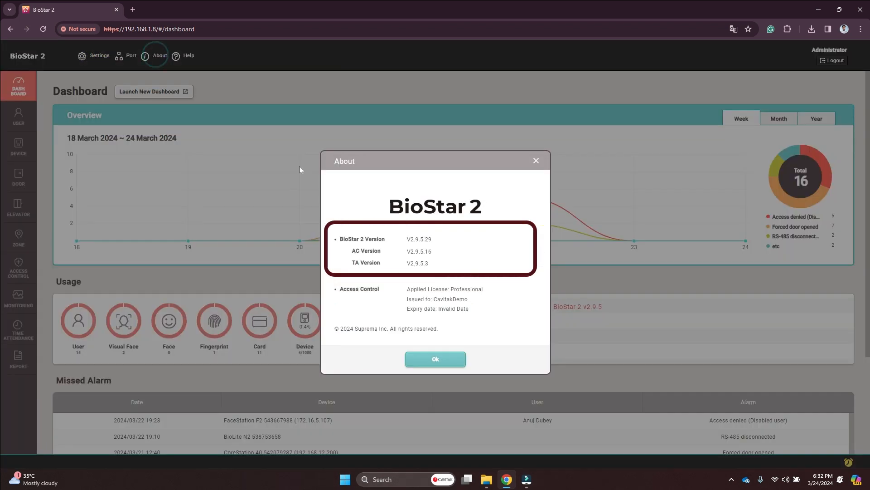
{"action": "mouse_move", "coordinate": [418, 228]}
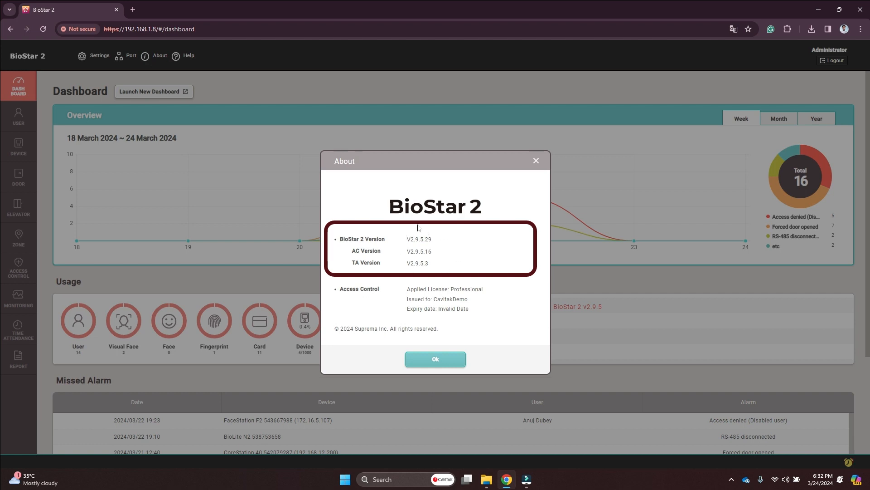
{"action": "mouse_move", "coordinate": [414, 256]}
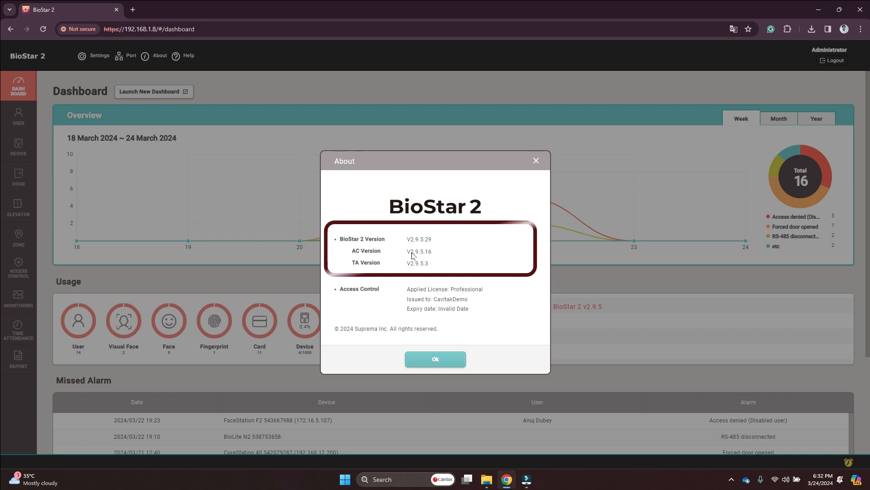
{"action": "left_click", "coordinate": [435, 359]}
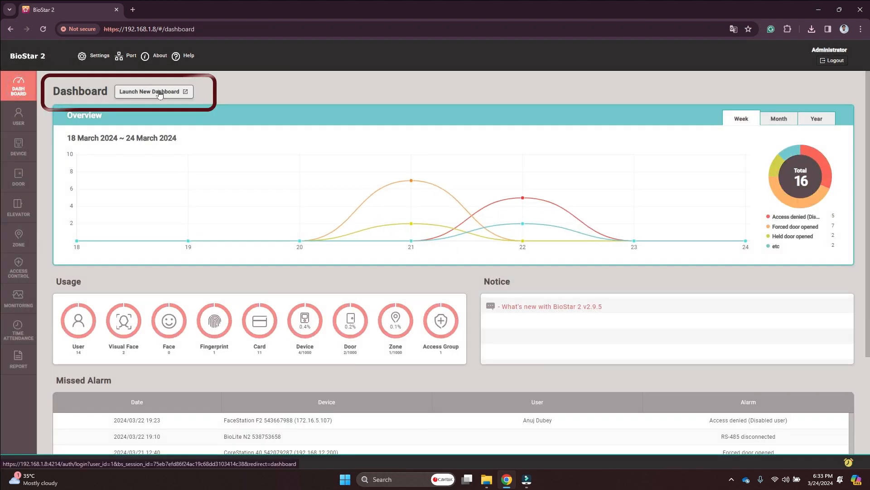
Launch the new, still empty dashboard in its own tab
{"action": "left_click", "coordinate": [152, 91]}
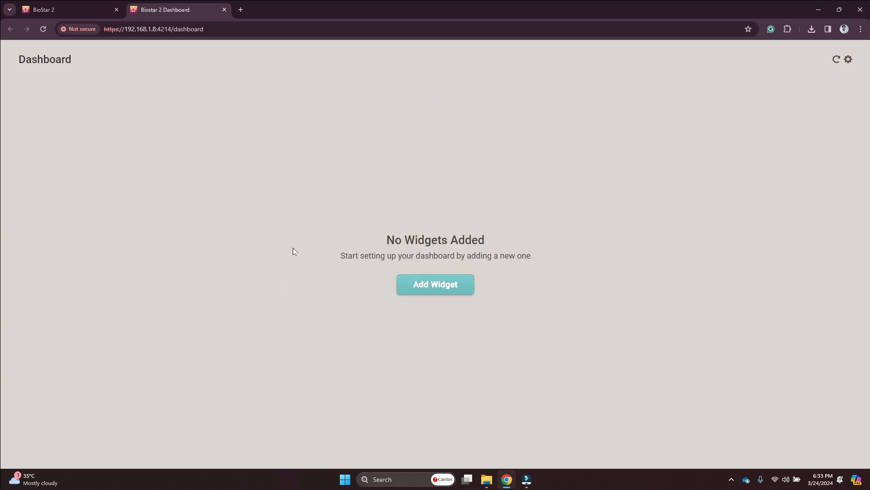
{"action": "left_click", "coordinate": [445, 339]}
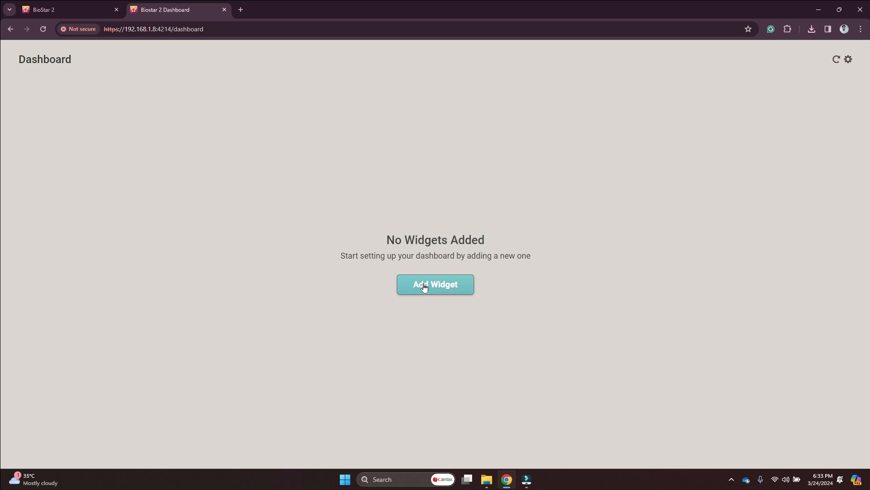
Begin a new widget and bring up the widget type choices, keeping Chart
{"action": "left_click", "coordinate": [435, 284]}
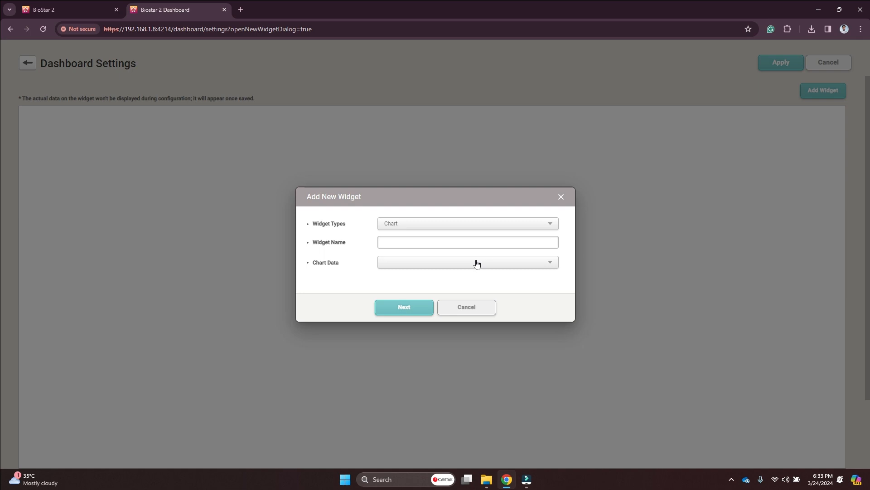
{"action": "mouse_move", "coordinate": [363, 259]}
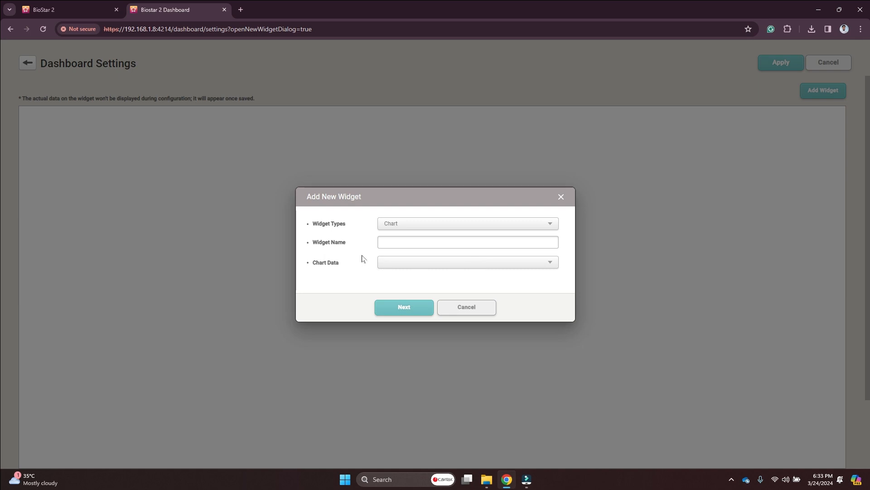
{"action": "mouse_move", "coordinate": [357, 245]}
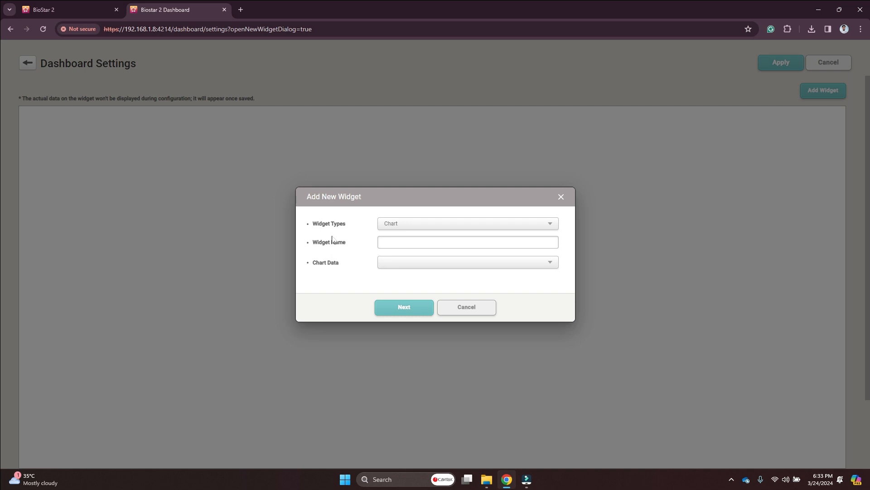
{"action": "mouse_move", "coordinate": [411, 227]}
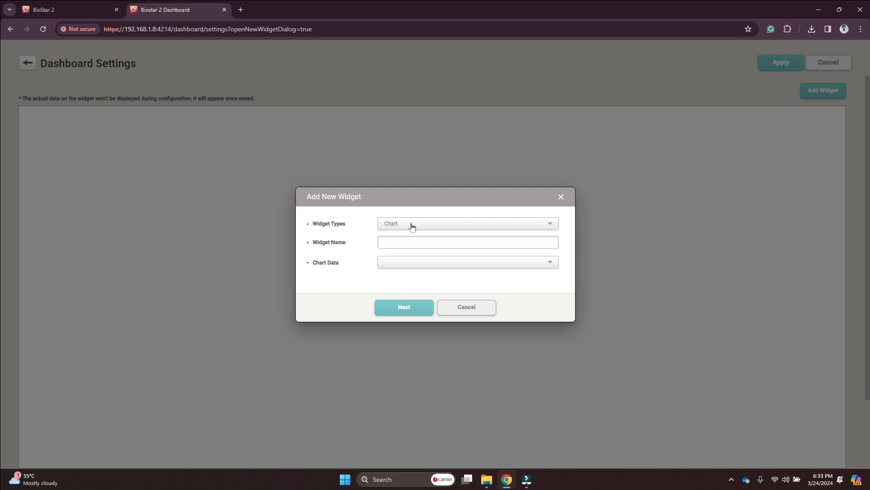
{"action": "left_click", "coordinate": [468, 223]}
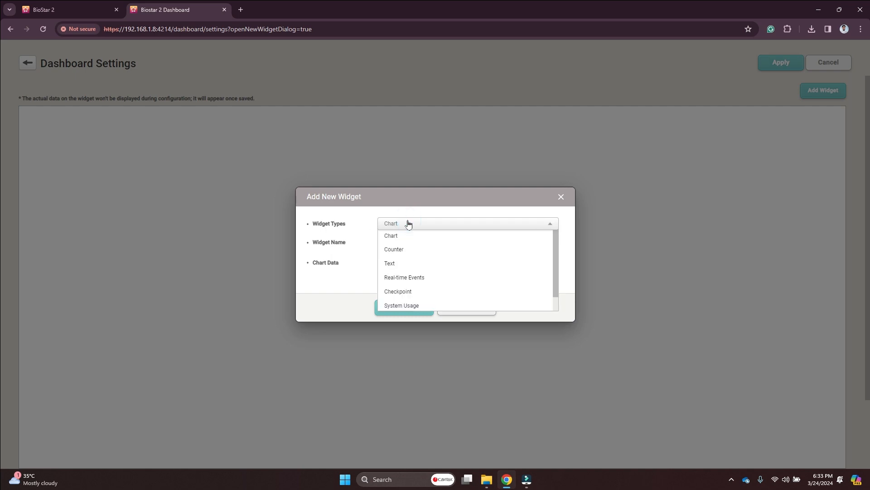
{"action": "mouse_move", "coordinate": [415, 277]}
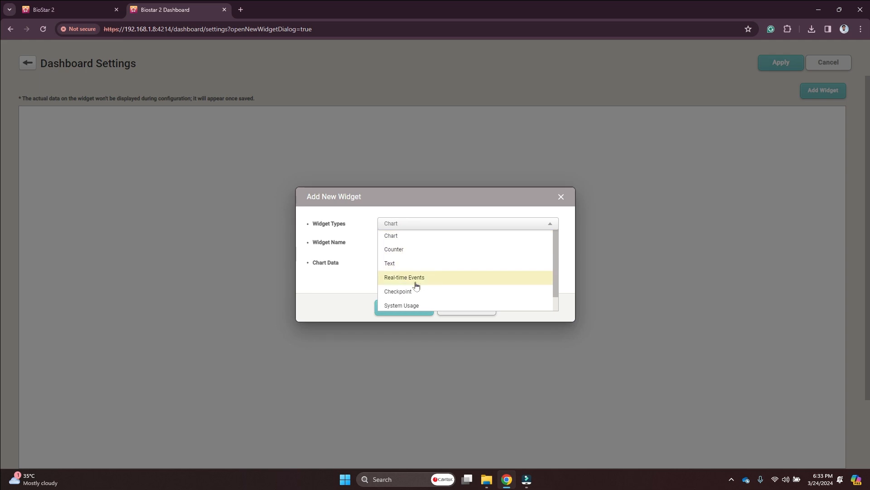
{"action": "mouse_move", "coordinate": [402, 249]}
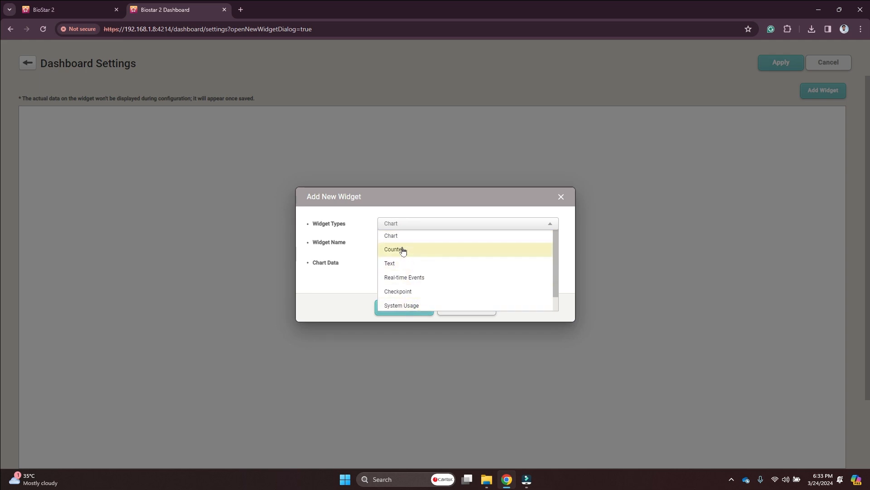
{"action": "mouse_move", "coordinate": [399, 238]}
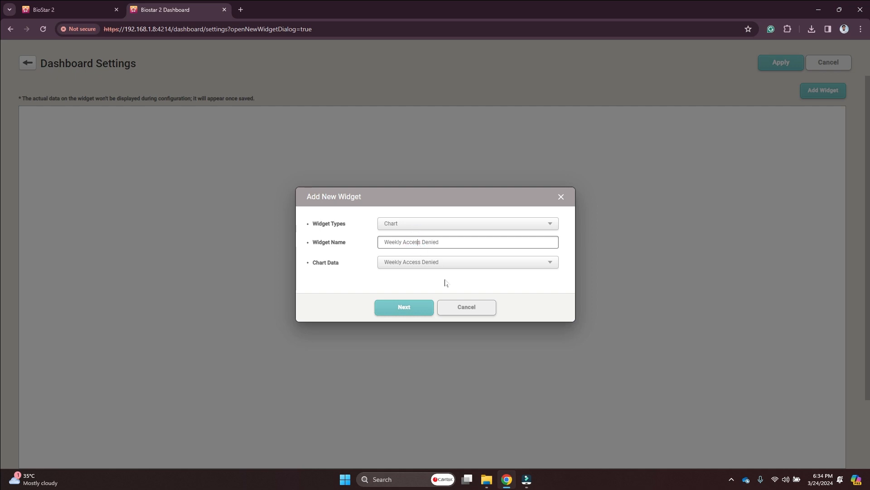
Try horizontal bar, line and pie chart types, then settle on Vertical Bar
{"action": "left_click", "coordinate": [404, 307]}
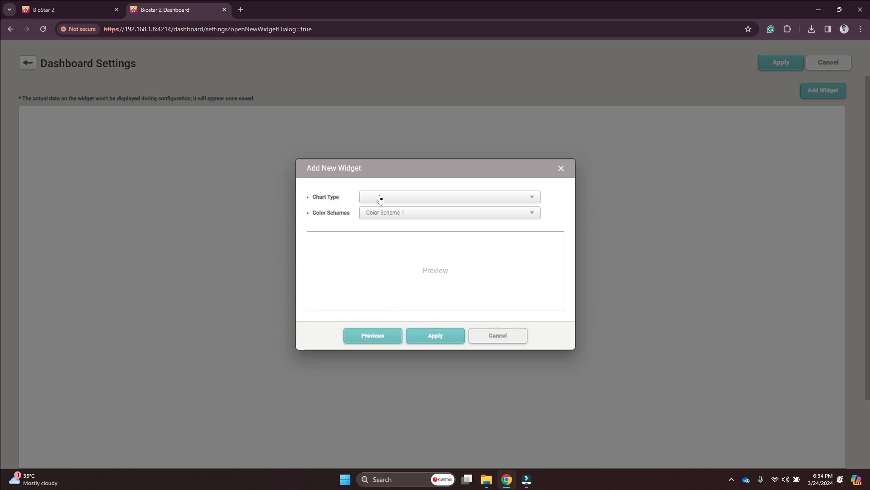
{"action": "left_click", "coordinate": [449, 197]}
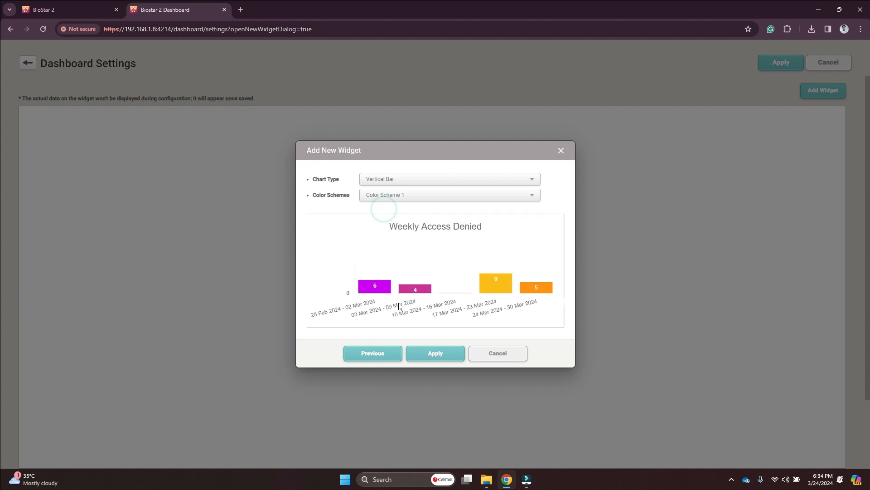
{"action": "left_click", "coordinate": [449, 178]}
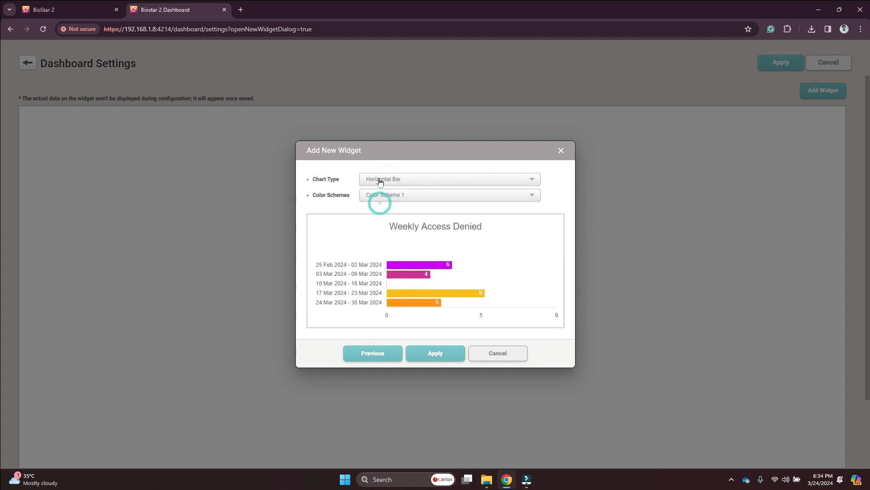
{"action": "left_click", "coordinate": [449, 178]}
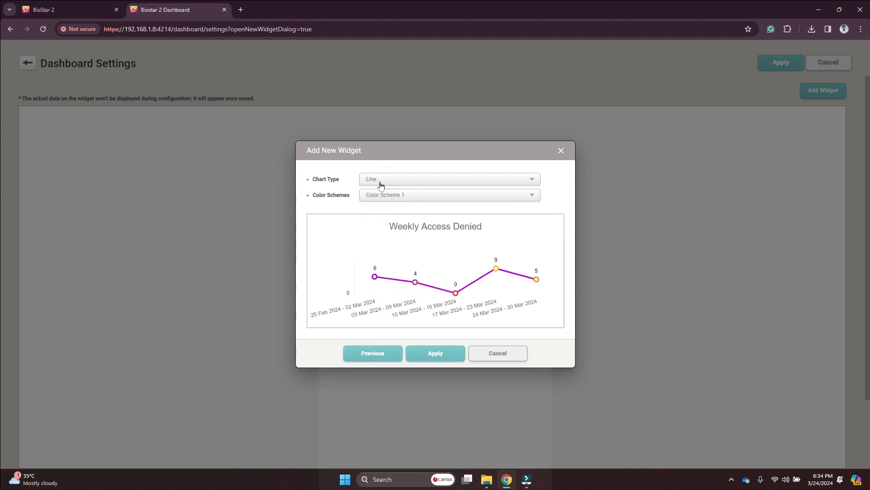
{"action": "left_click", "coordinate": [449, 179]}
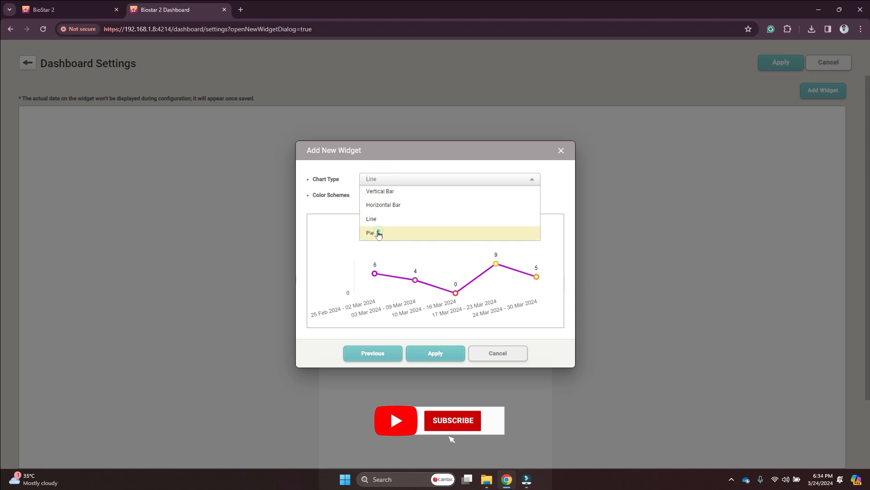
{"action": "left_click", "coordinate": [370, 232]}
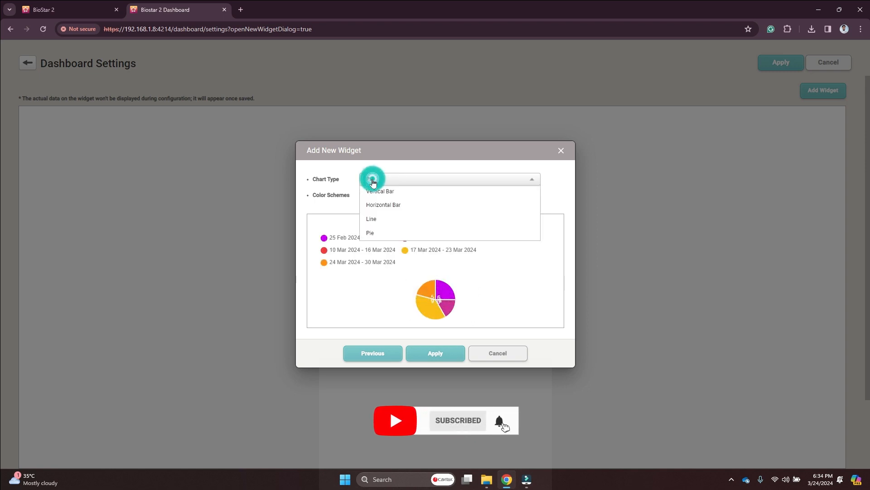
{"action": "left_click", "coordinate": [379, 191]}
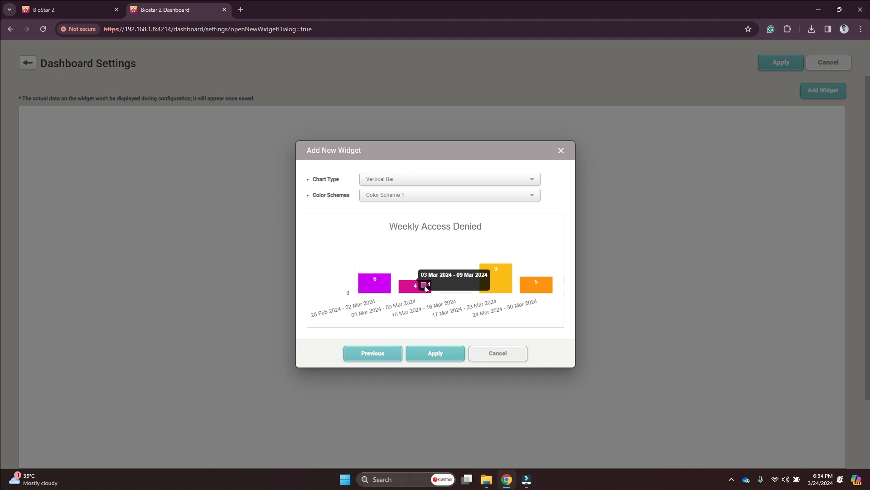
Try Color Scheme 5, then settle on Color Scheme 2 for the chart
{"action": "left_click", "coordinate": [449, 195]}
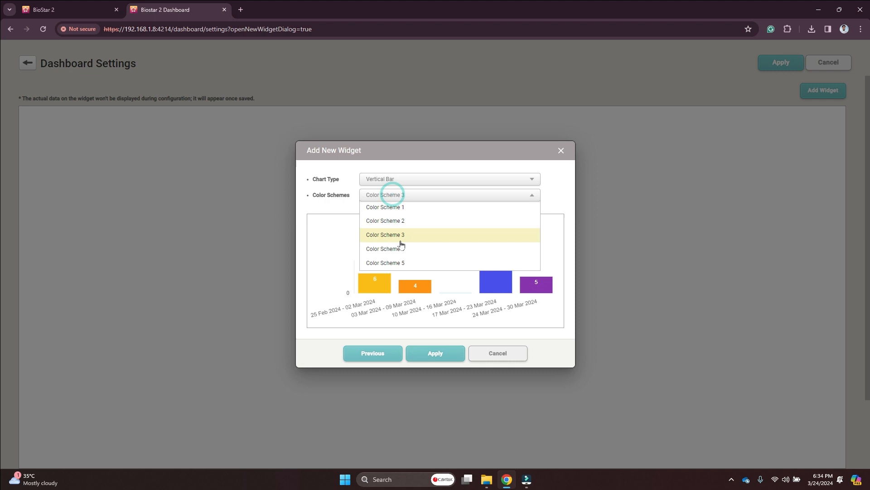
{"action": "left_click", "coordinate": [385, 263]}
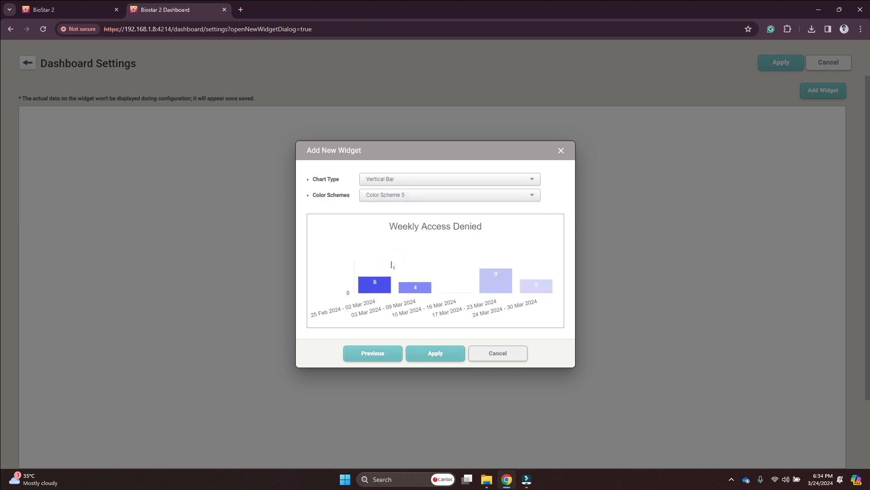
{"action": "left_click", "coordinate": [449, 194]}
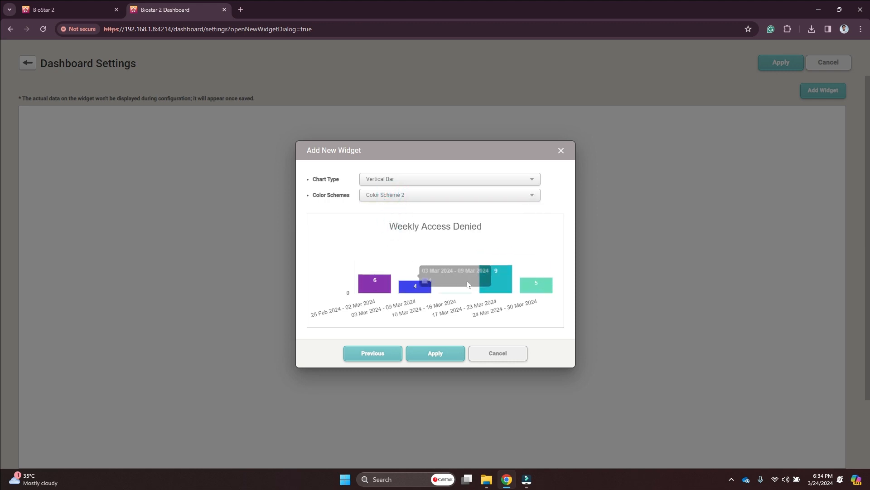
{"action": "left_click", "coordinate": [435, 352]}
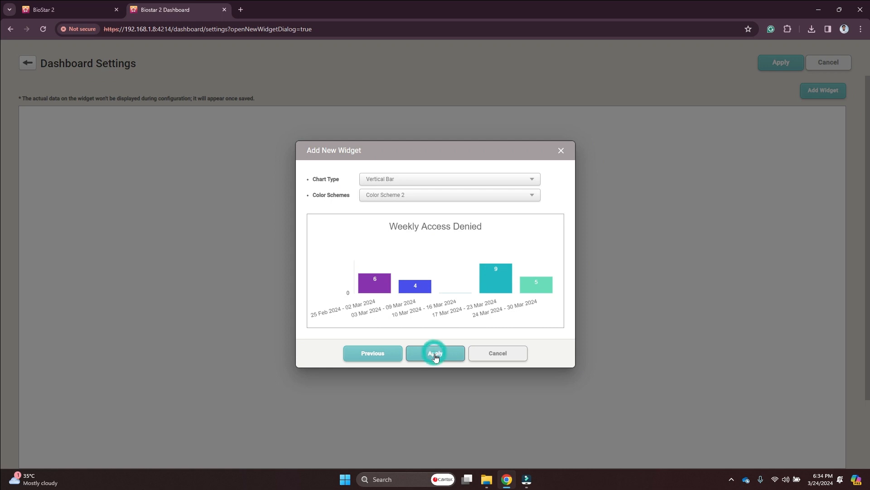
Apply the Weekly Access Denied chart and add a Weekly Access Granted counter widget
{"action": "left_click", "coordinate": [435, 353]}
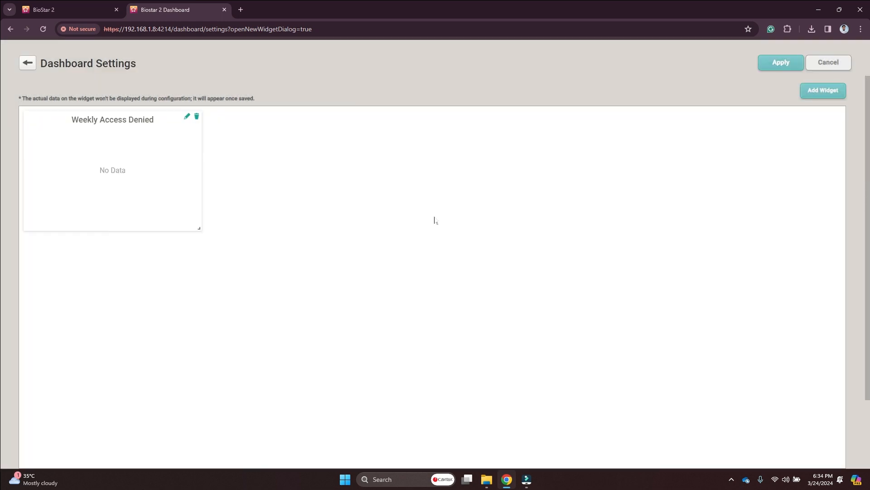
{"action": "mouse_move", "coordinate": [141, 207]}
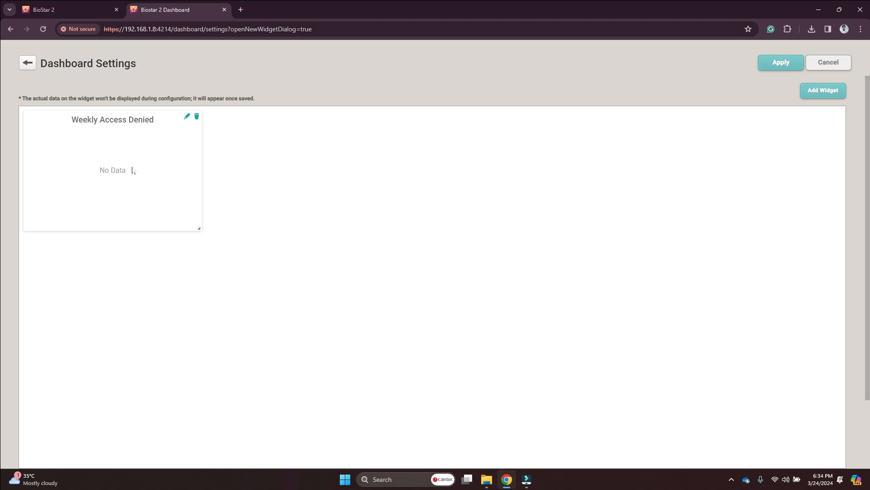
{"action": "mouse_move", "coordinate": [761, 164]}
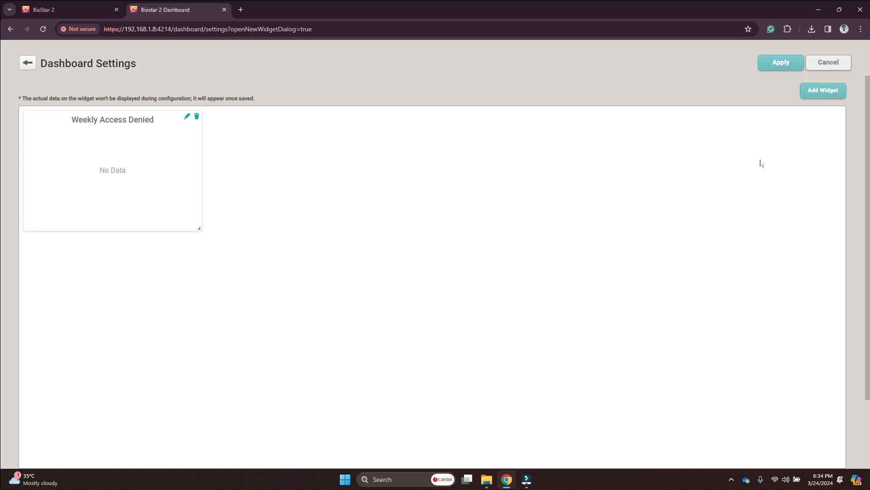
{"action": "left_click", "coordinate": [467, 262]}
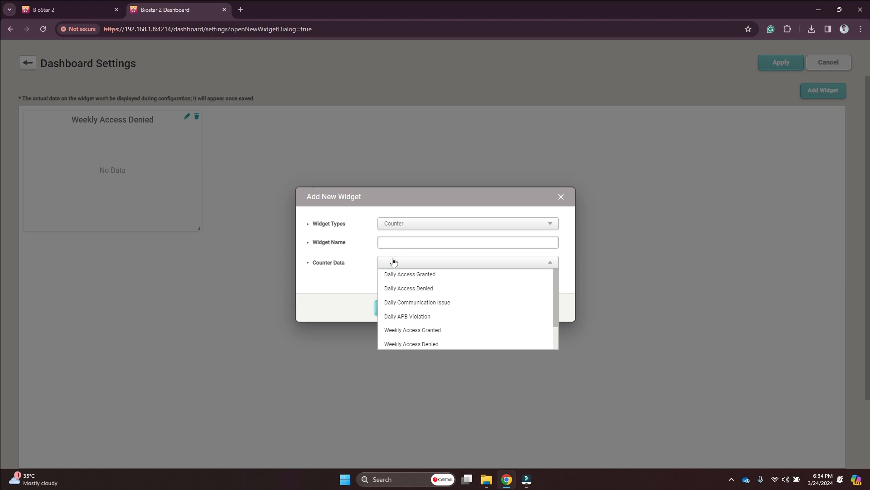
{"action": "left_click", "coordinate": [412, 329]}
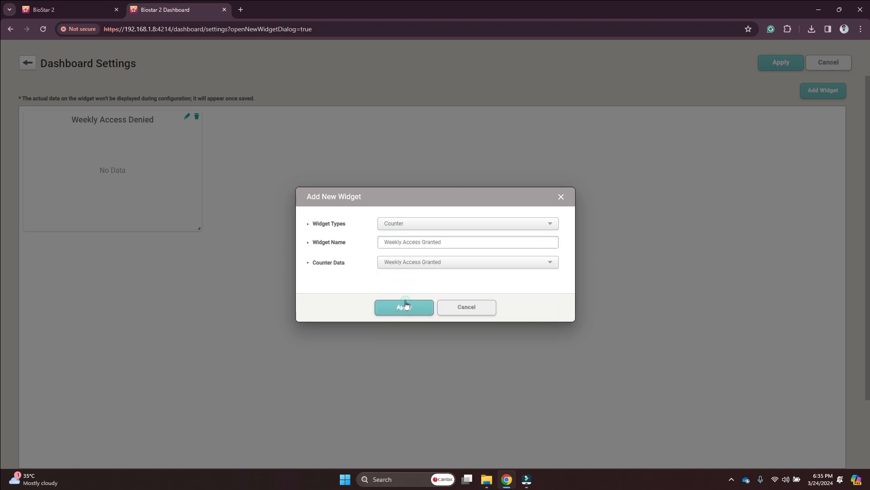
{"action": "left_click", "coordinate": [404, 307]}
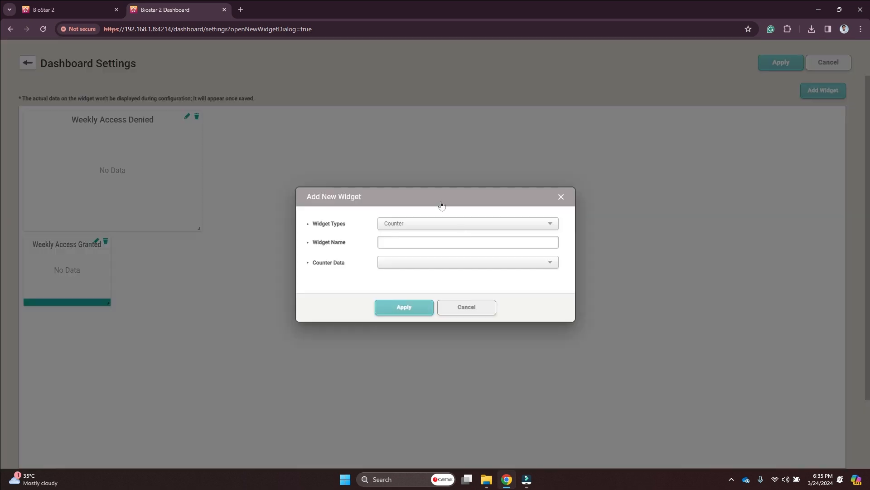
Add a Real-time Events widget for granted access events filtered to all users
{"action": "left_click", "coordinate": [466, 223]}
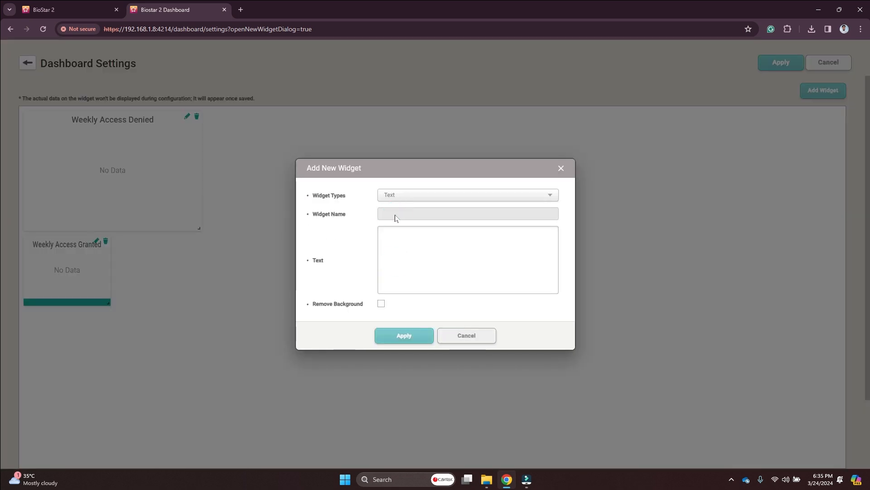
{"action": "left_click", "coordinate": [467, 195]}
{"action": "type", "text": "Realtime"}
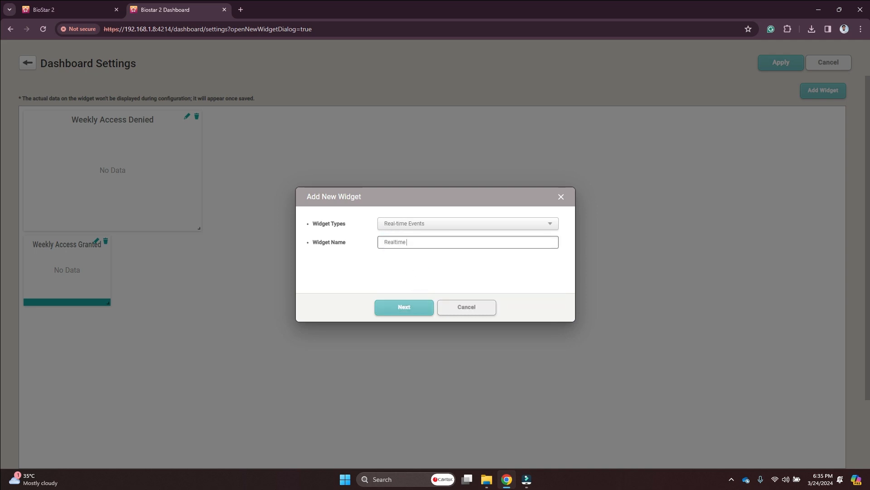
{"action": "left_click", "coordinate": [403, 308]}
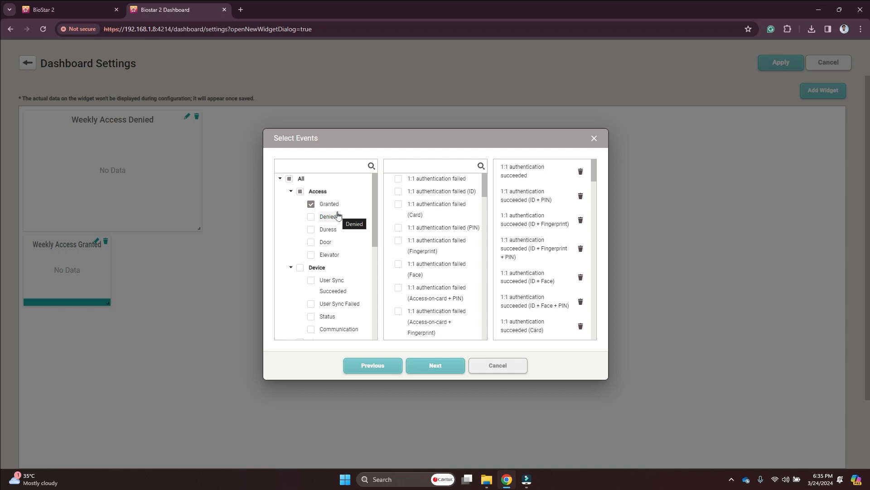
{"action": "left_click", "coordinate": [435, 364]}
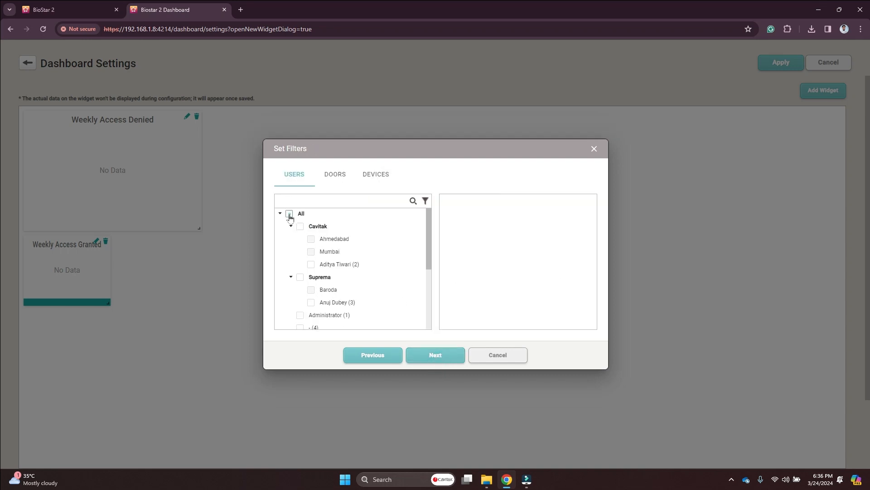
{"action": "left_click", "coordinate": [434, 355]}
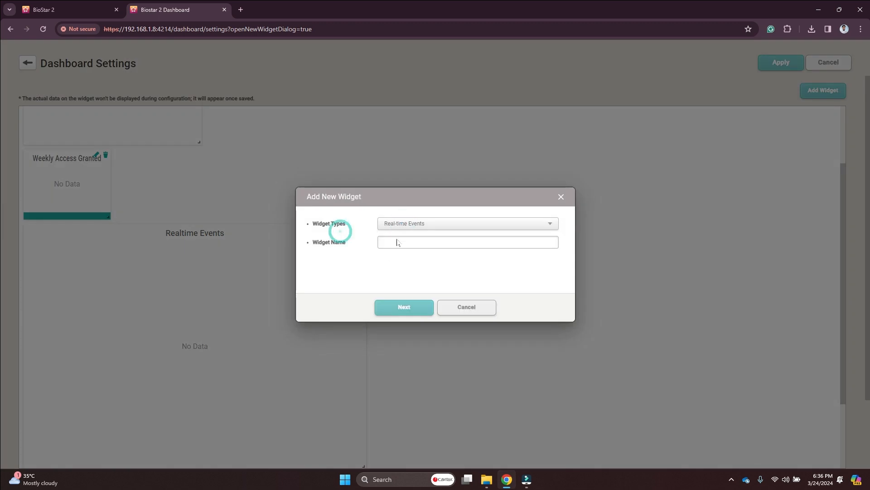
Name the widget 'Duress E', select duress access events, keep the columns and apply it
{"action": "type", "text": "Duress E"}
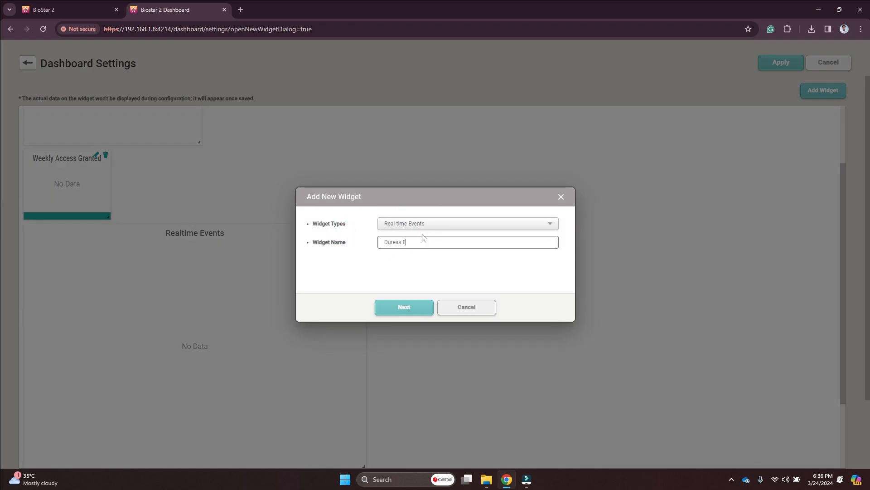
{"action": "left_click", "coordinate": [403, 308]}
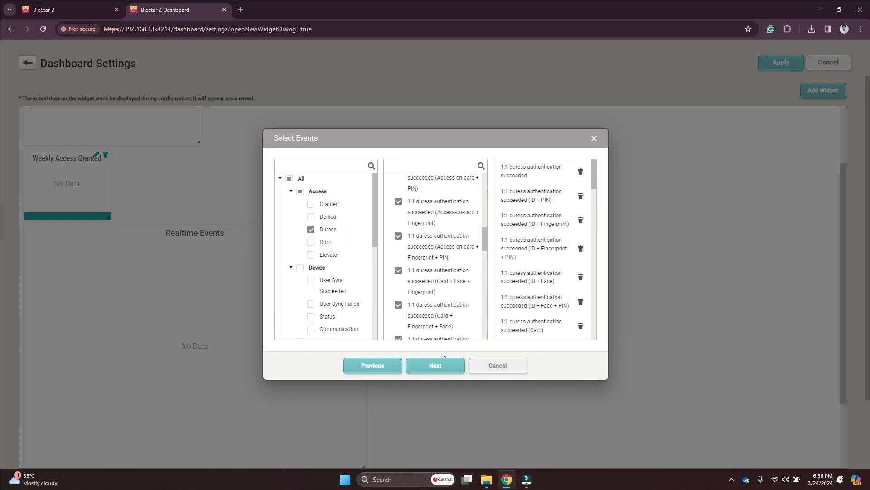
{"action": "left_click", "coordinate": [435, 366]}
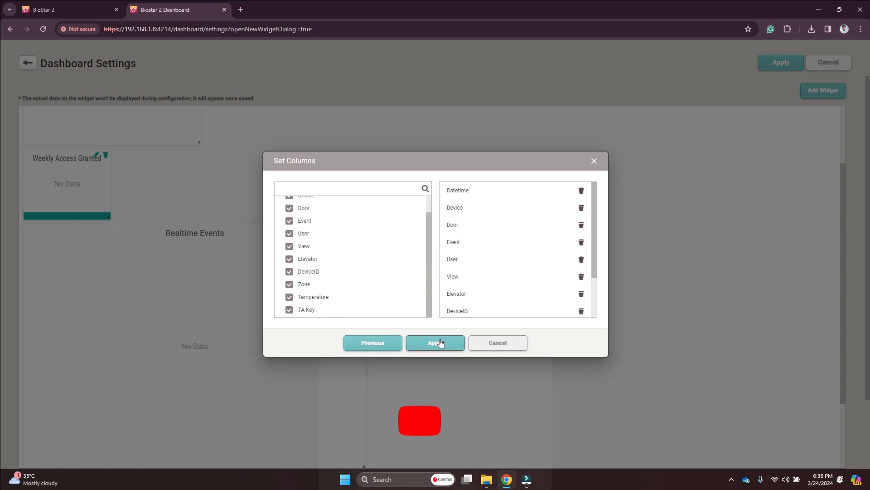
{"action": "left_click", "coordinate": [435, 343]}
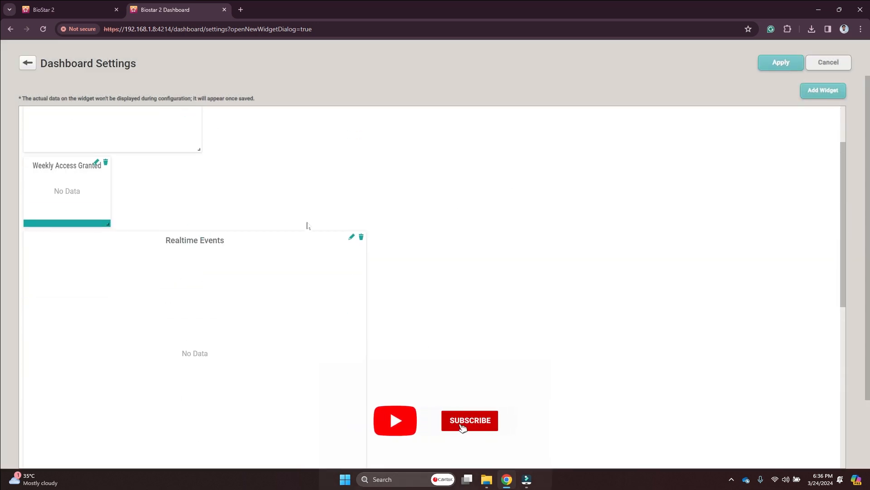
{"action": "left_click", "coordinate": [781, 63]}
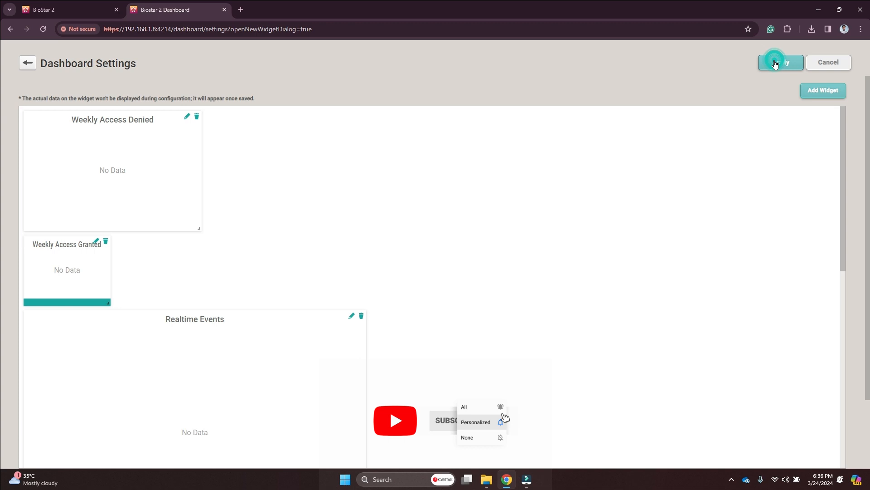
Save the dashboard layout, review its widgets, and reopen Dashboard Settings
{"action": "left_click", "coordinate": [780, 63]}
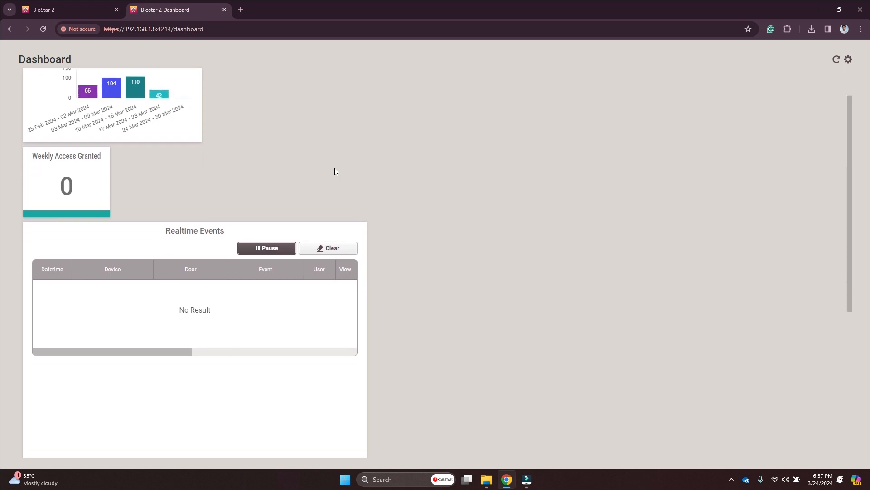
{"action": "scroll", "scroll_direction": "down", "scroll_amount": 3}
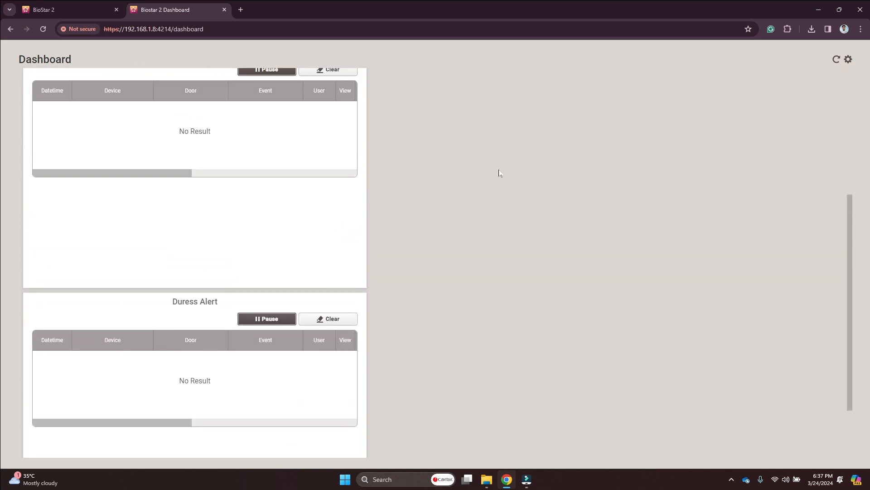
{"action": "scroll", "scroll_direction": "up", "scroll_amount": 3}
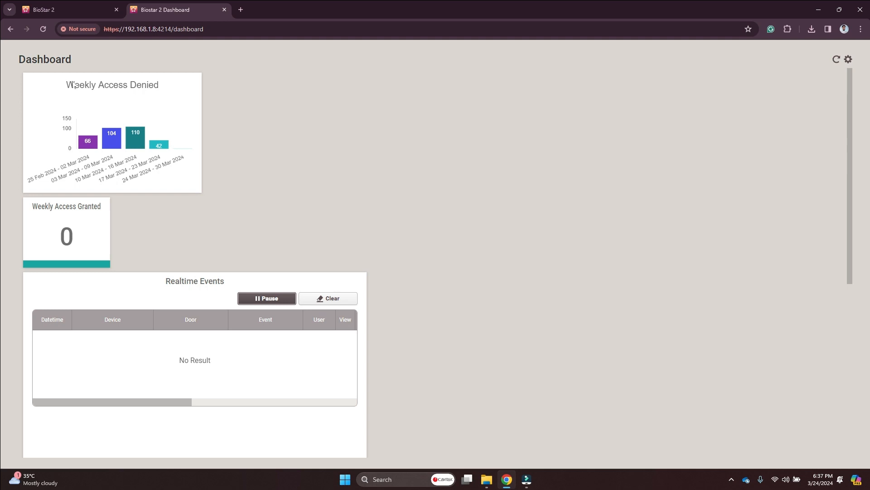
{"action": "mouse_move", "coordinate": [199, 112]}
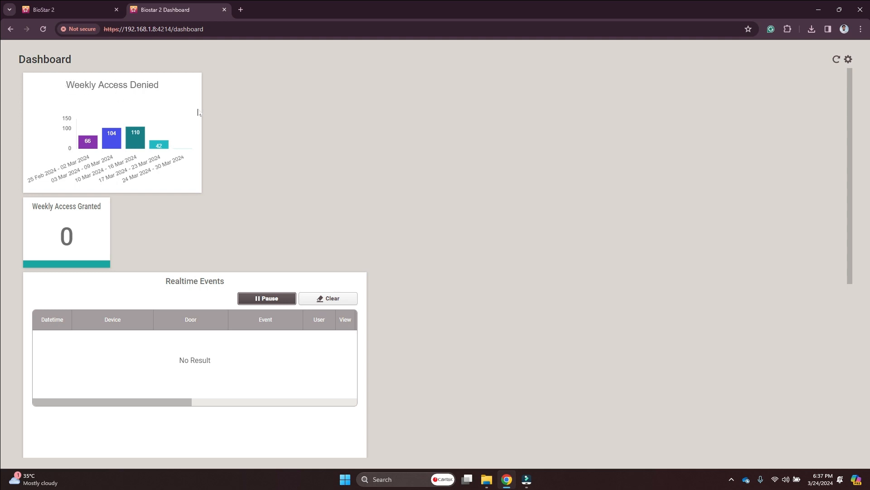
{"action": "left_click", "coordinate": [849, 59]}
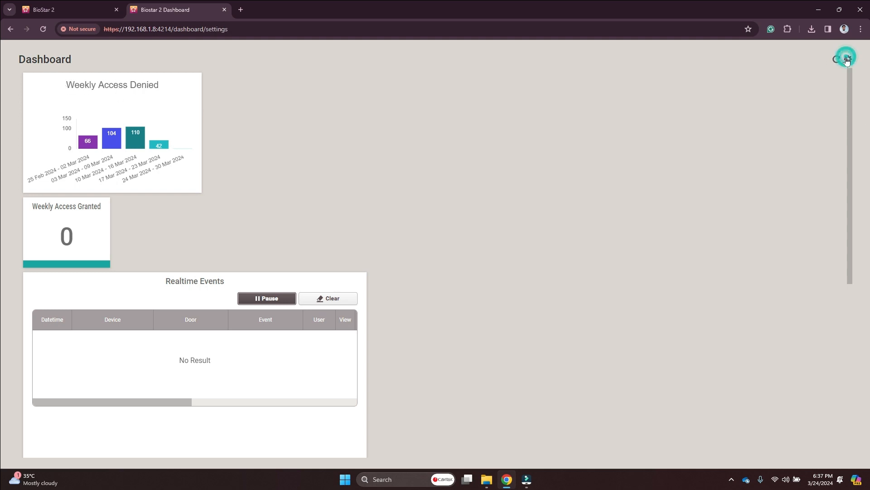
Add a chart widget named 'Access Granted' with Weekly Access Granted data and pick its chart type
{"action": "left_click", "coordinate": [846, 59]}
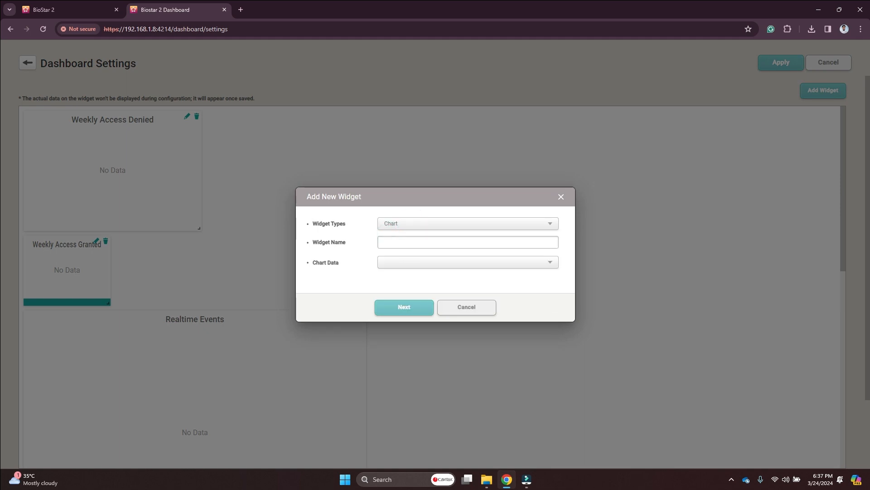
{"action": "type", "text": "Access Granted"}
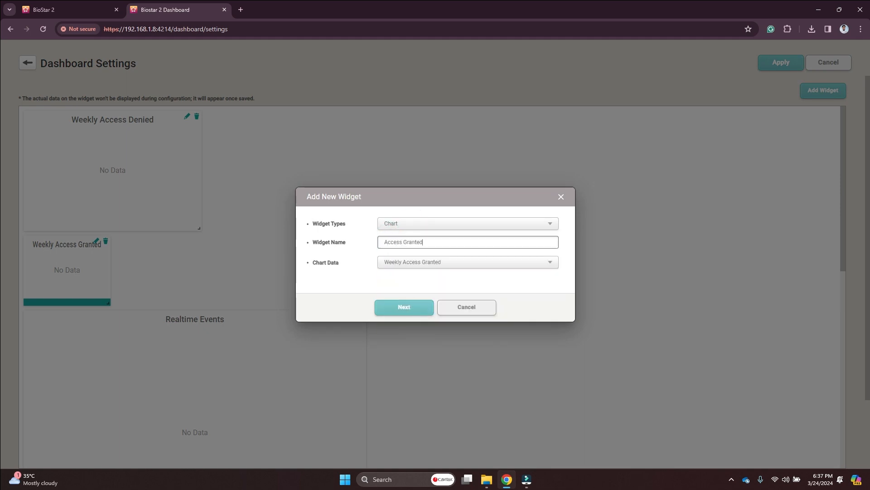
{"action": "left_click", "coordinate": [403, 307]}
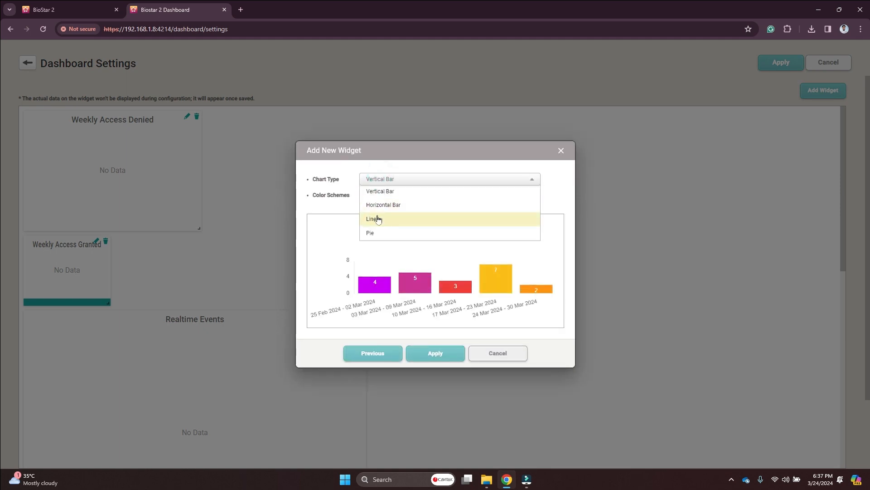
{"action": "left_click", "coordinate": [436, 352]}
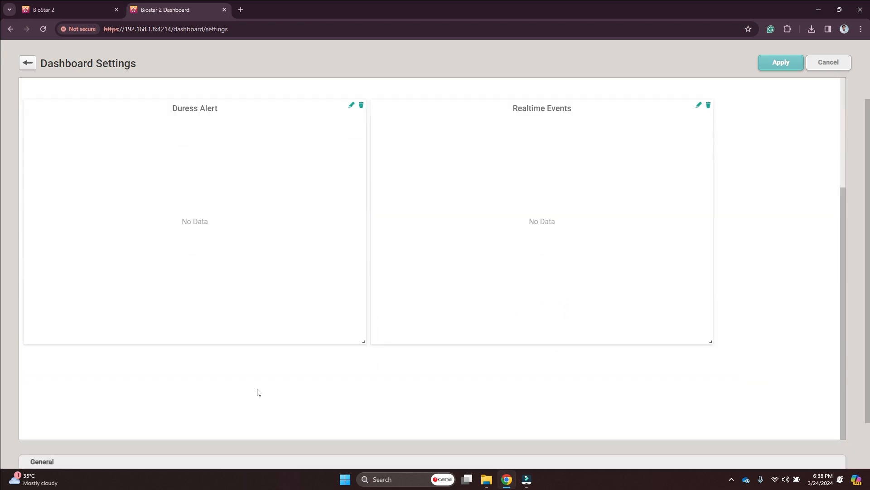
Re-enter 10 seconds as the dashboard's Auto Refresh Interval under General settings
{"action": "scroll", "scroll_direction": "down", "scroll_amount": 3}
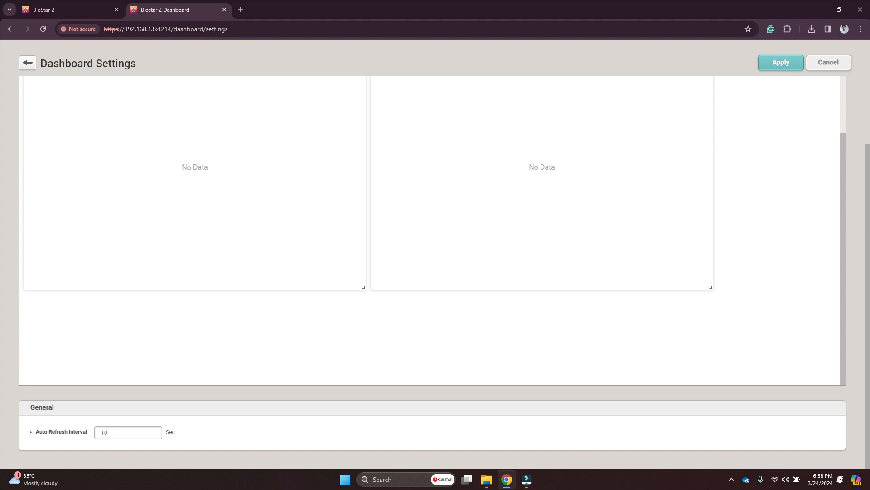
{"action": "left_click", "coordinate": [128, 432]}
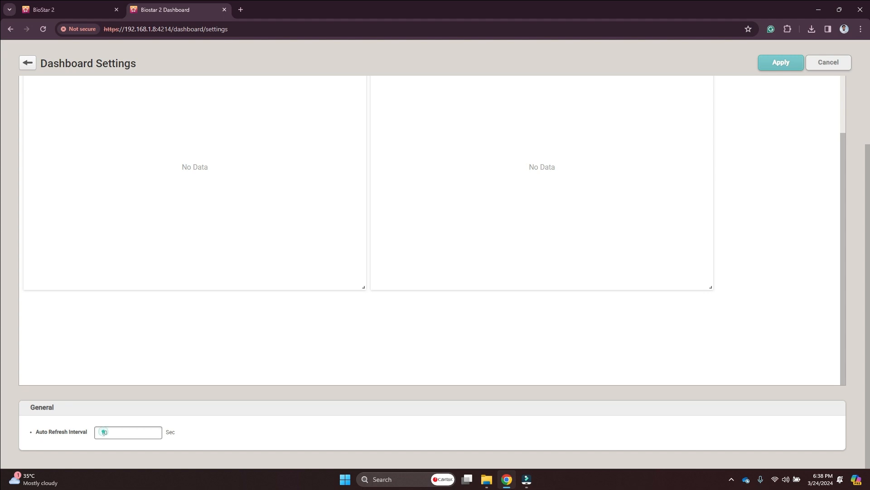
{"action": "left_click", "coordinate": [103, 432]}
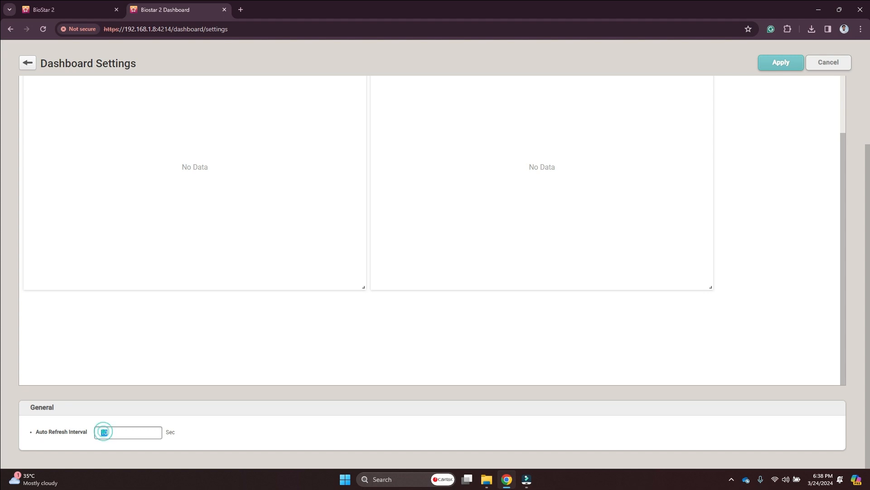
{"action": "left_click", "coordinate": [127, 432]}
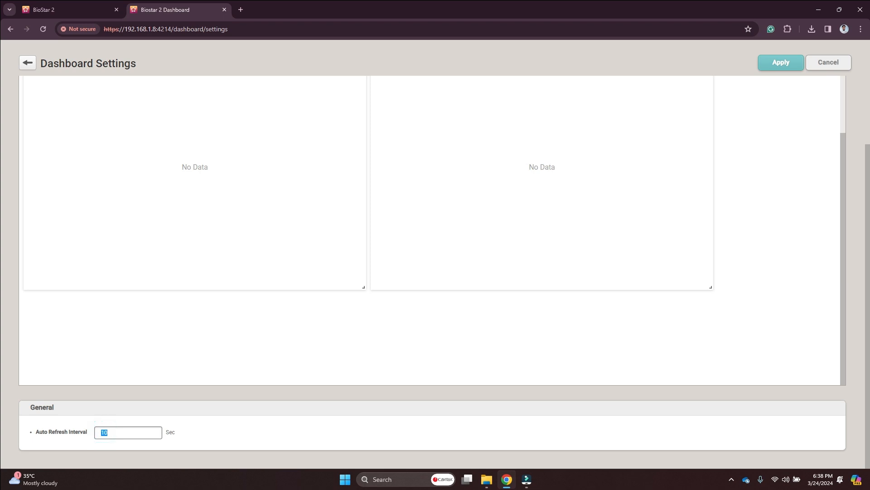
{"action": "left_click", "coordinate": [110, 433]}
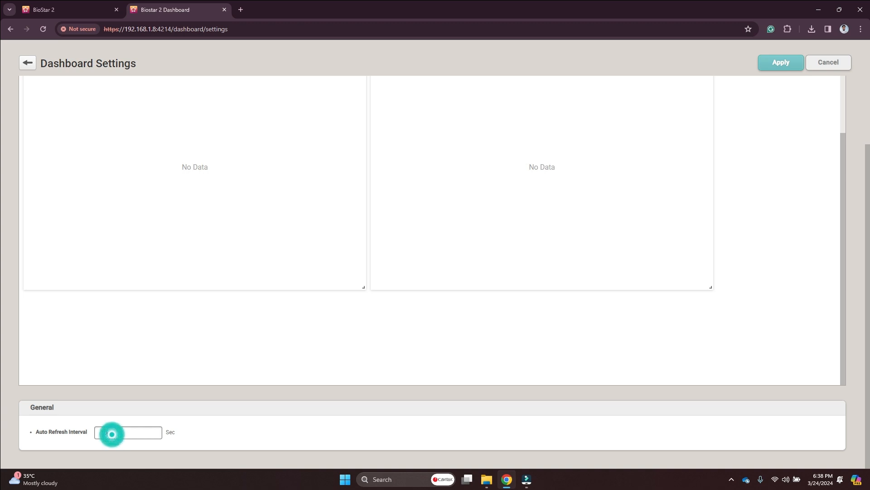
{"action": "type", "text": "10"}
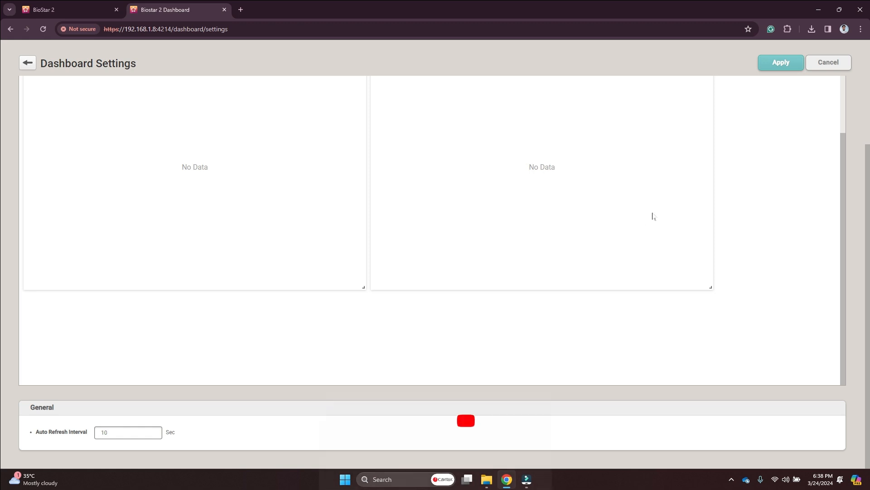
{"action": "scroll", "scroll_direction": "down", "scroll_amount": 3}
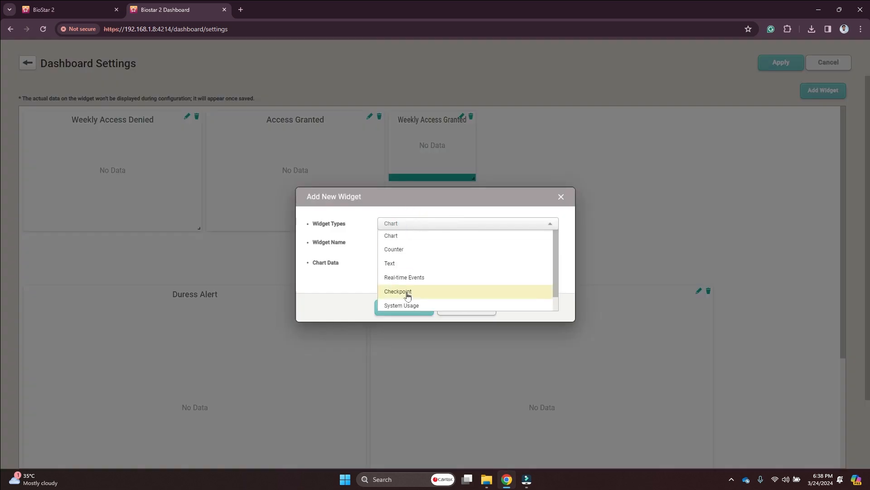
Add a Daily Communication Issue chart widget to the dashboard layout
{"action": "left_click", "coordinate": [397, 291]}
{"action": "type", "text": "Communicat"}
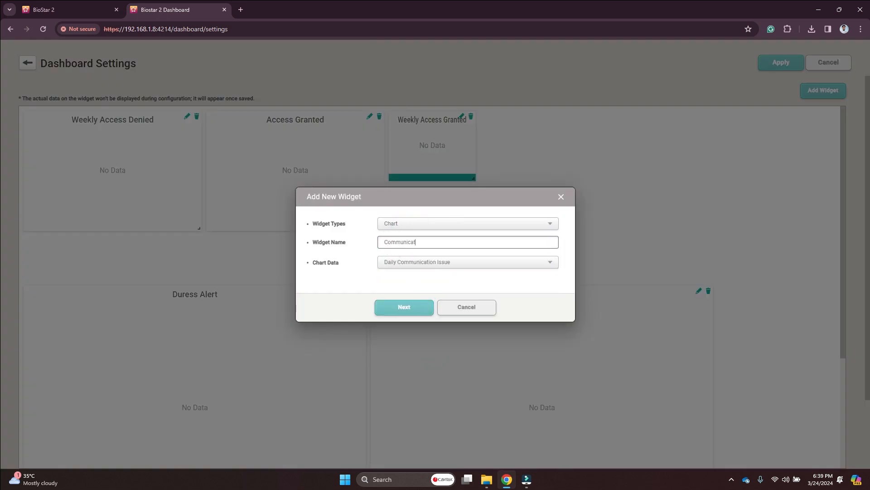
{"action": "left_click", "coordinate": [404, 307]}
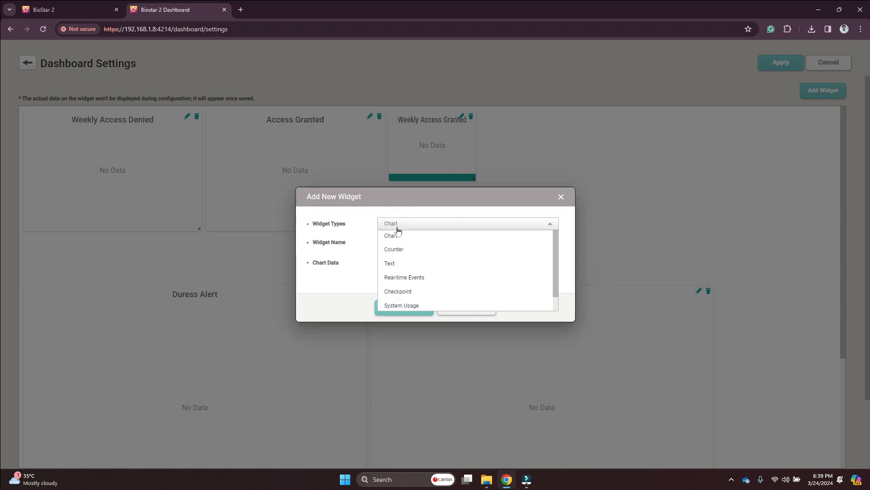
Add a Weekly APB Violation counter widget to the dashboard layout
{"action": "left_click", "coordinate": [393, 248]}
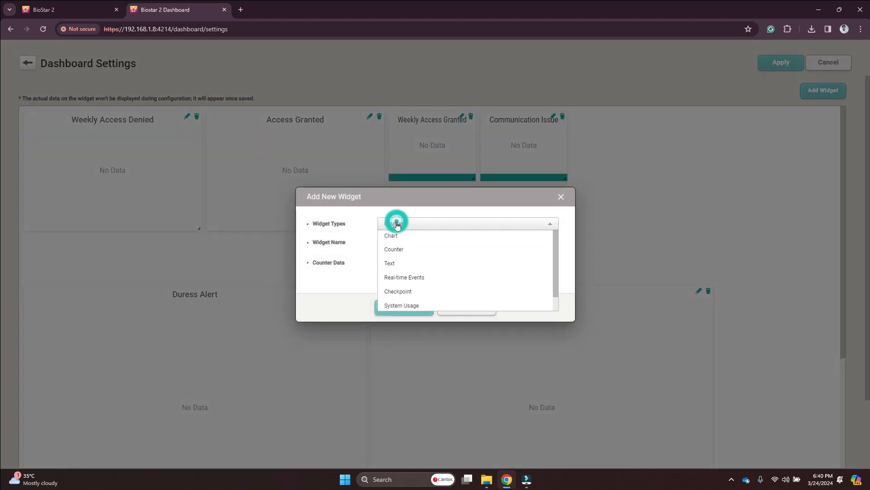
{"action": "left_click", "coordinate": [393, 249]}
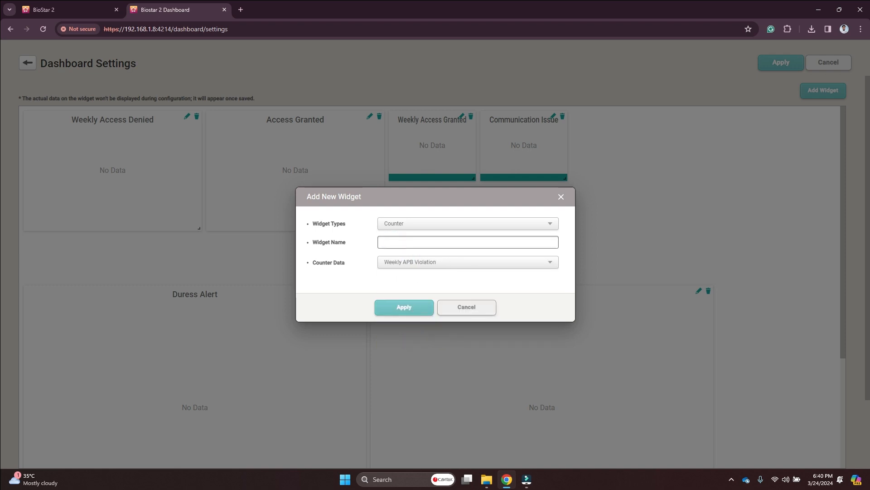
{"action": "left_click", "coordinate": [404, 308]}
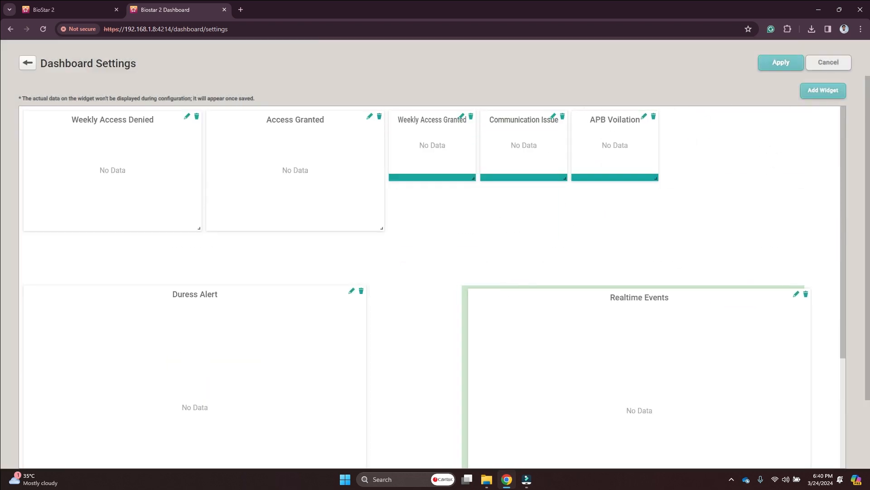
Drag the counters between the two charts above Duress Alert and Realtime Events, then apply
{"action": "left_click_drag", "start_coordinate": [295, 119], "coordinate": [735, 117]}
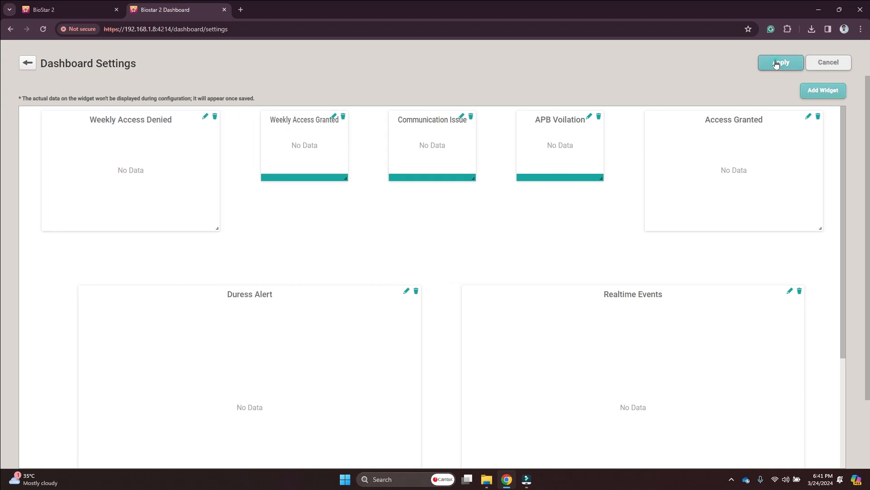
{"action": "left_click", "coordinate": [780, 62]}
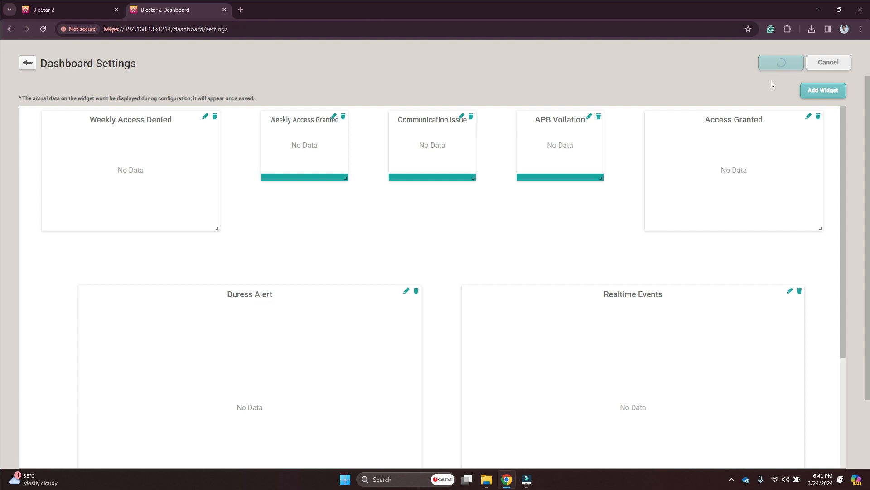